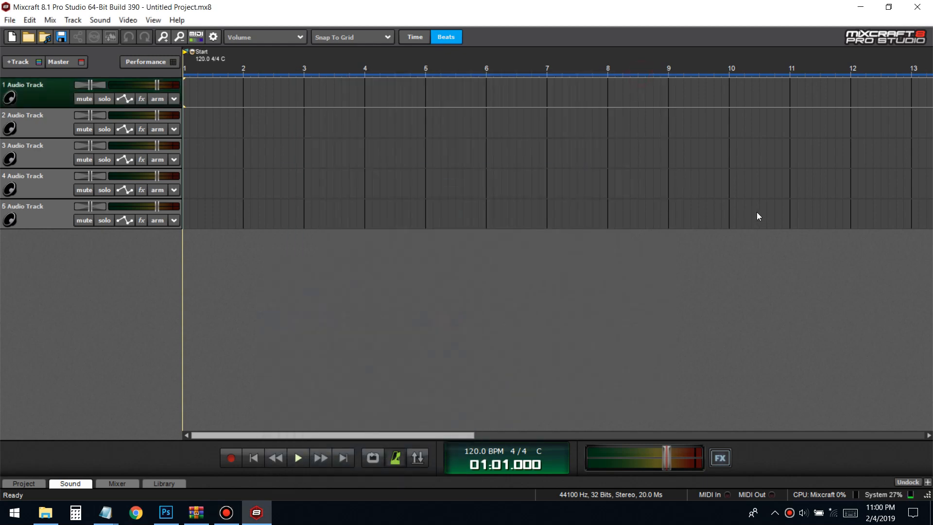
mouse_move(778, 180)
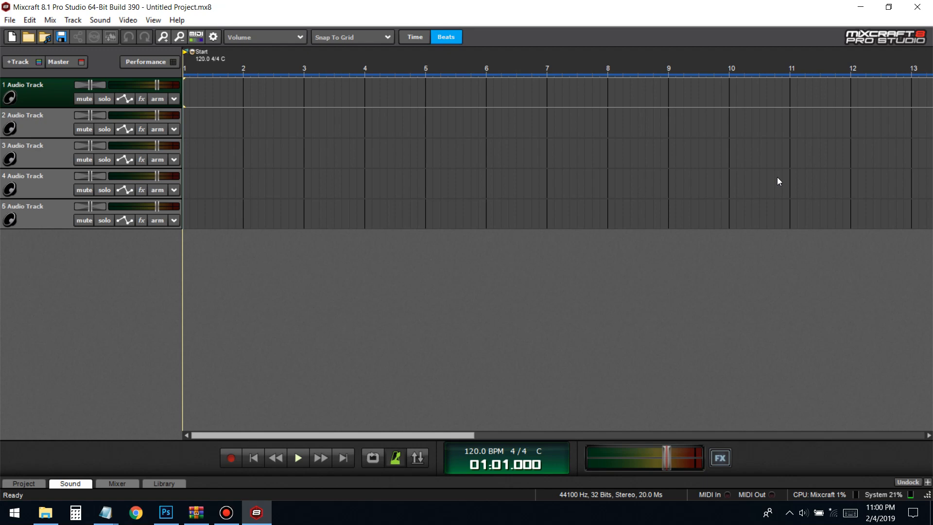
mouse_move(331, 151)
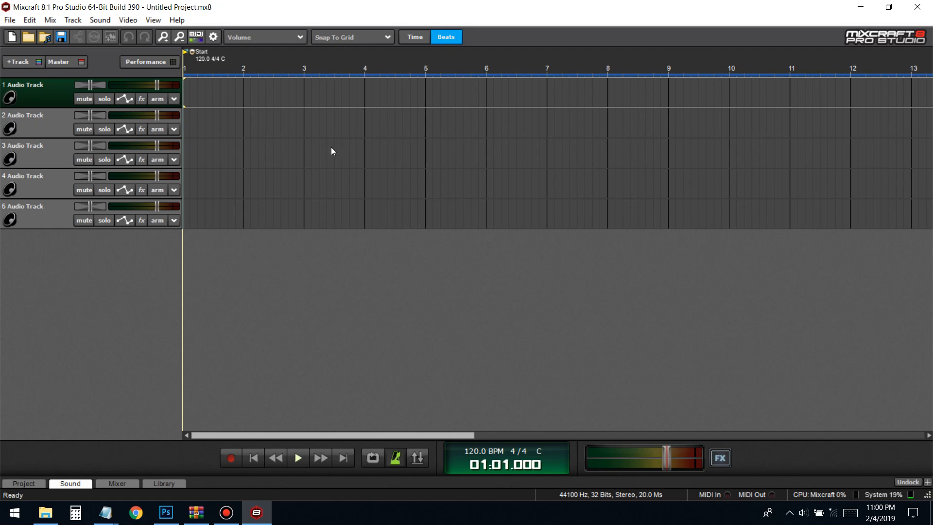
mouse_move(440, 227)
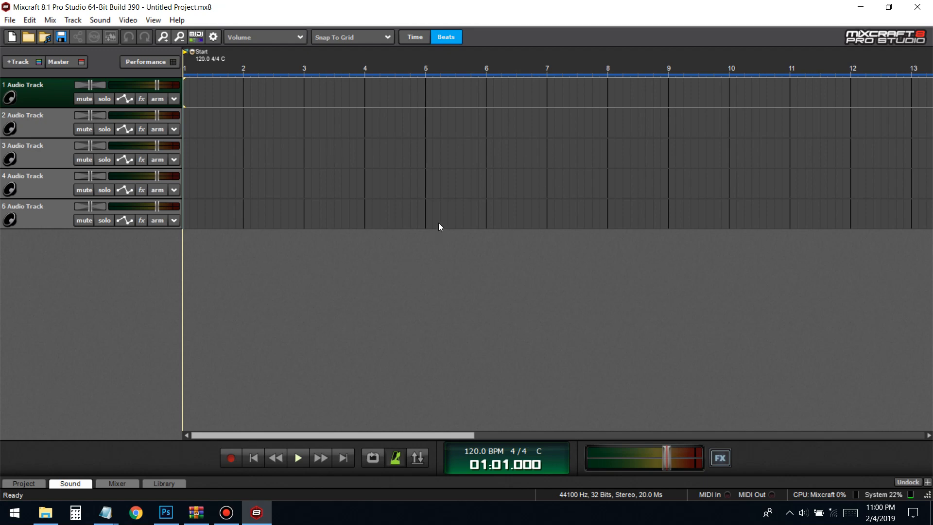
mouse_move(45, 512)
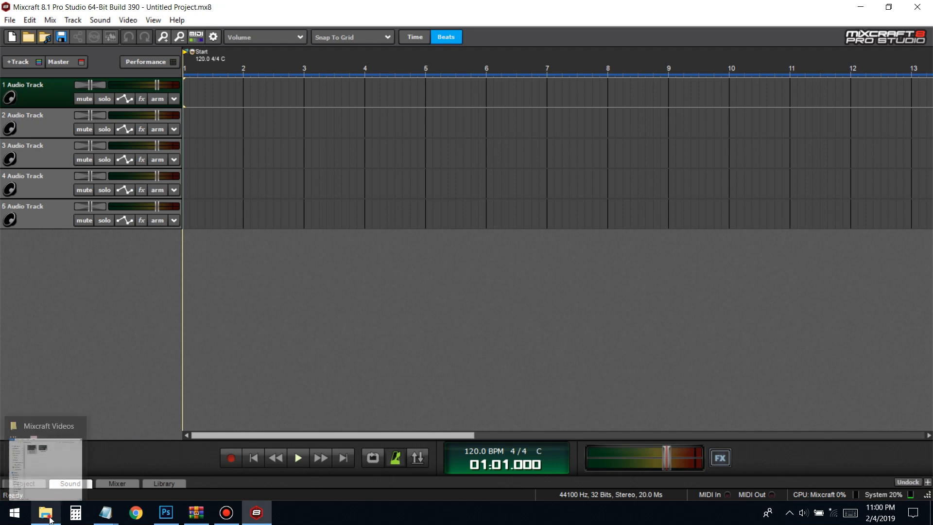
- Bring up File Explorer, go to Downloads, and select the ModernLostAngel archive
click(45, 512)
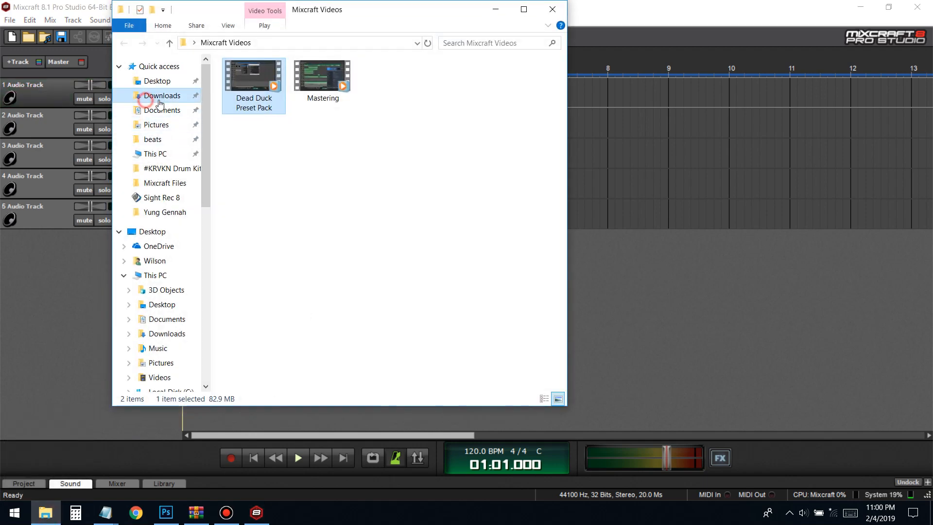
click(162, 95)
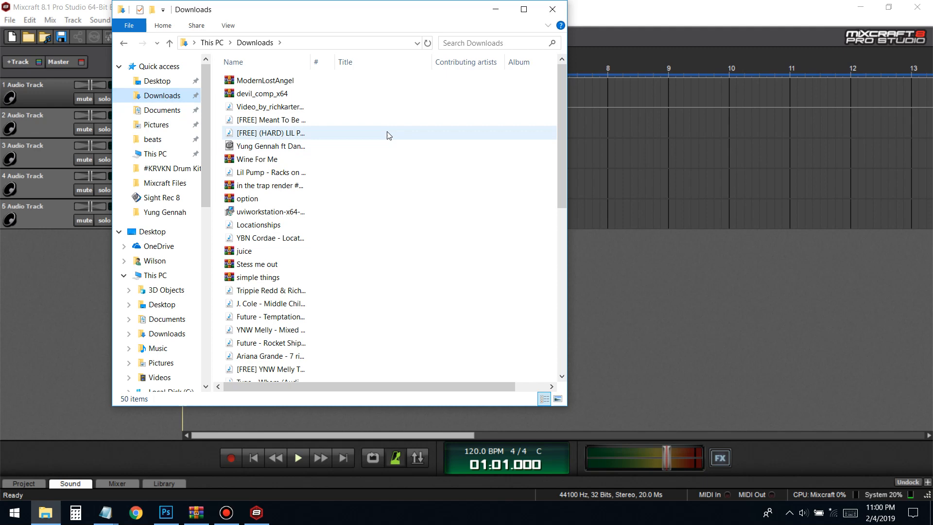
mouse_move(292, 155)
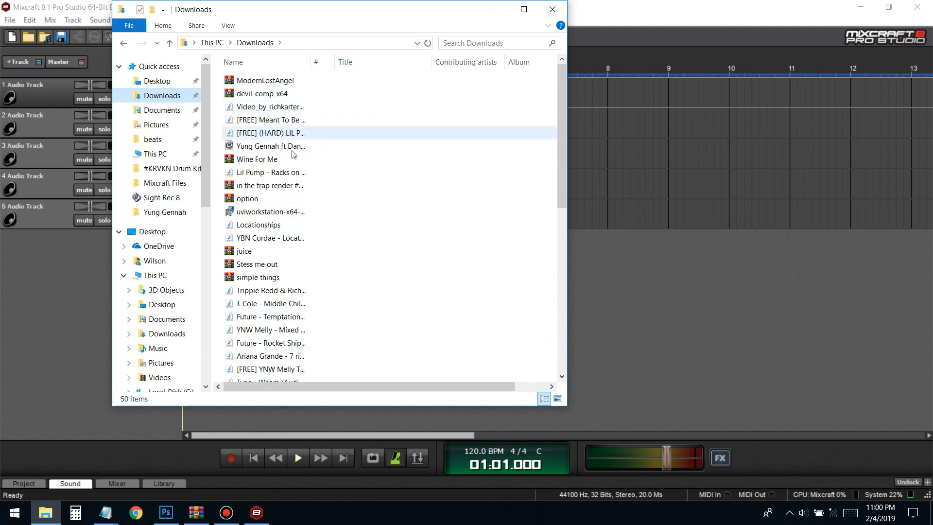
click(265, 80)
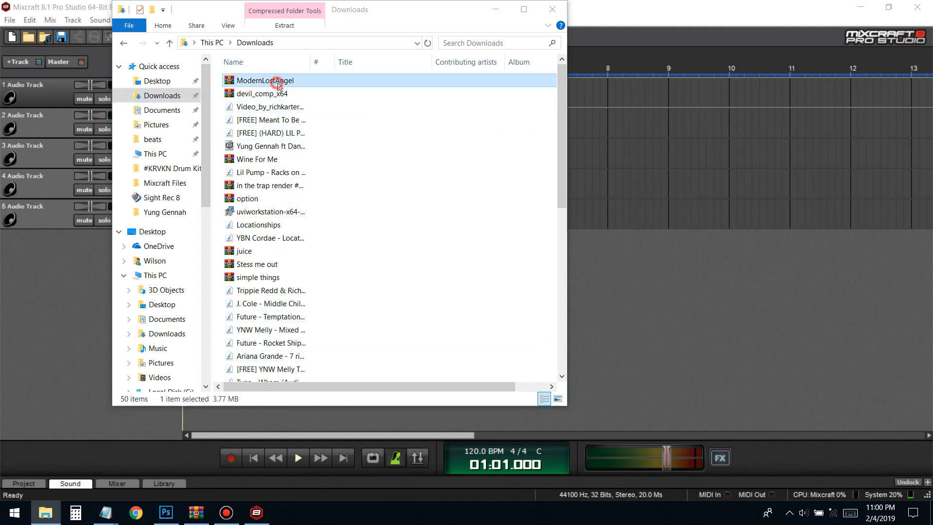
- Open ModernLostAngel.zip in WinRAR and select the single .dll inside
double_click(266, 80)
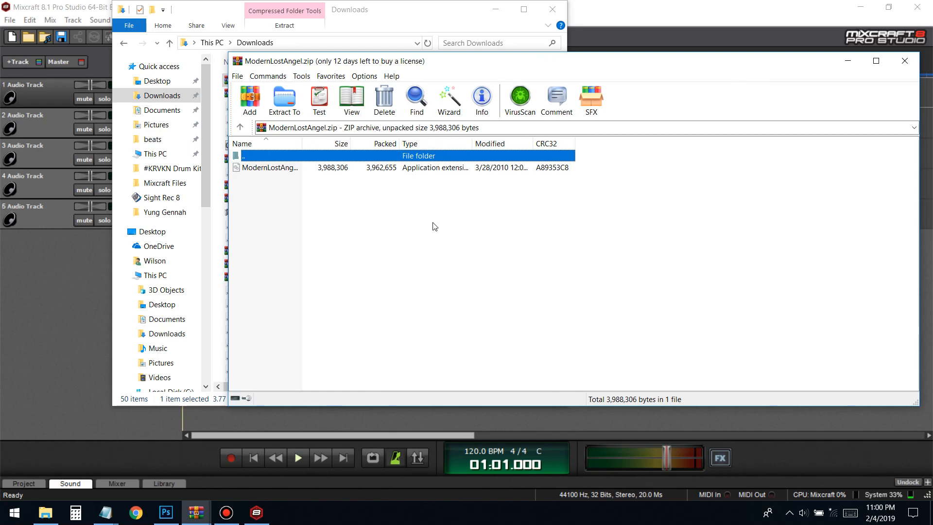
mouse_move(293, 184)
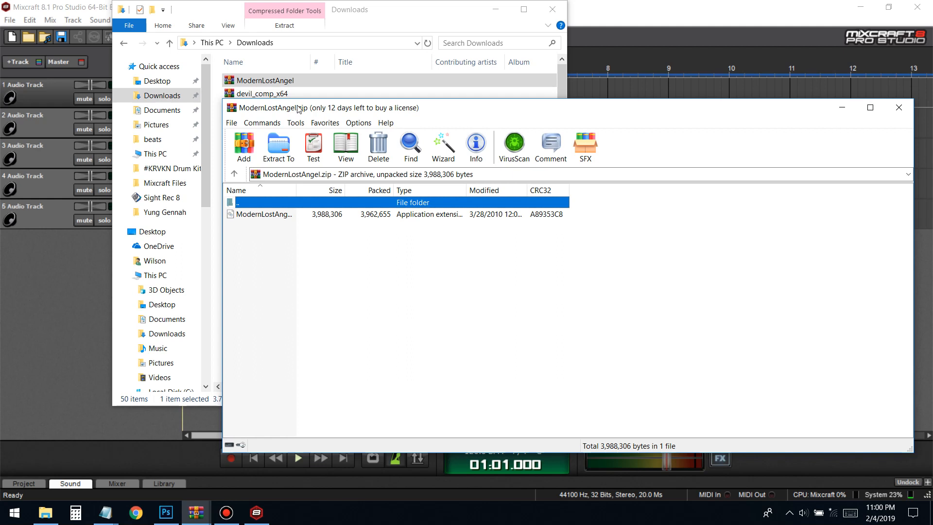
mouse_move(342, 116)
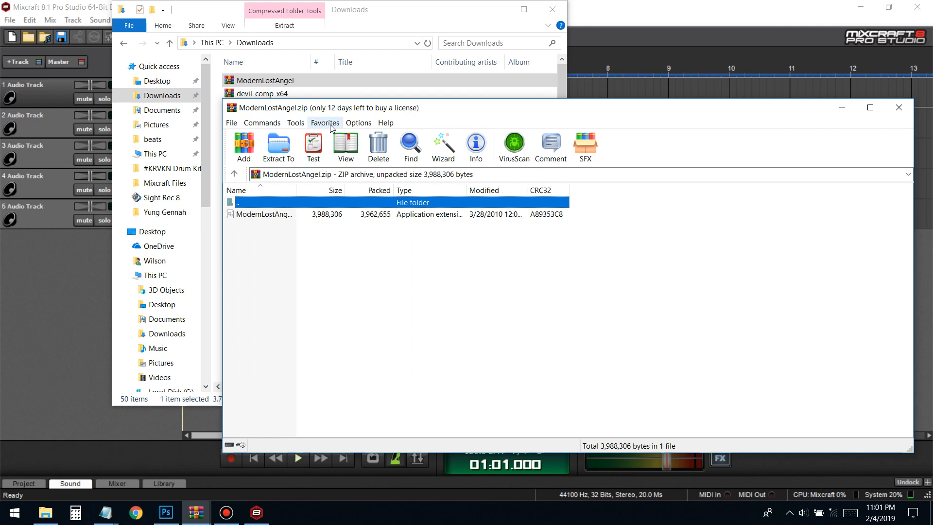
click(264, 213)
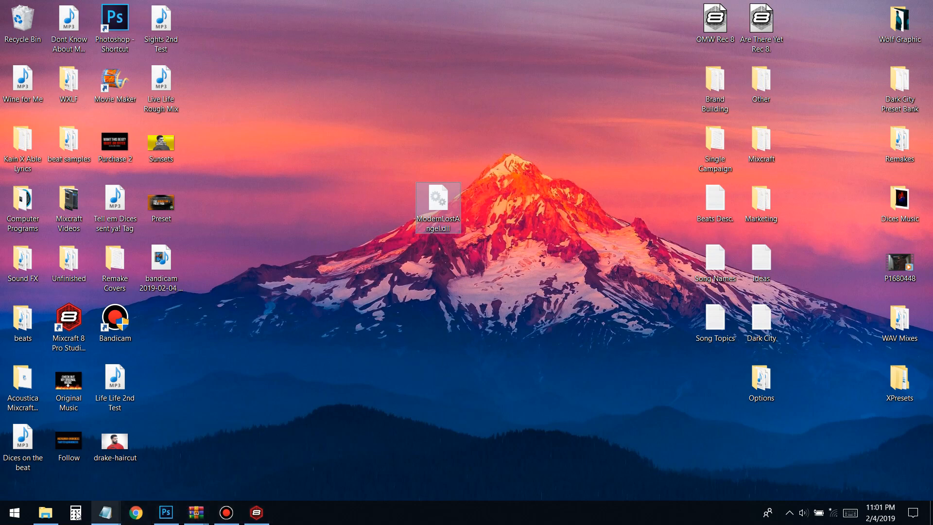
- From This PC, open Local Disk (C:), Program Files, then Acoustica Mixcraft 8
click(45, 512)
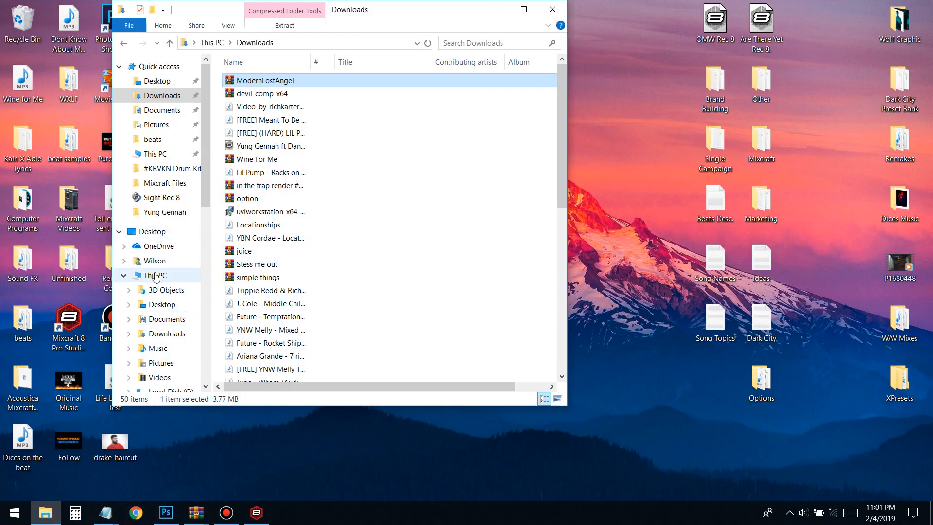
click(156, 275)
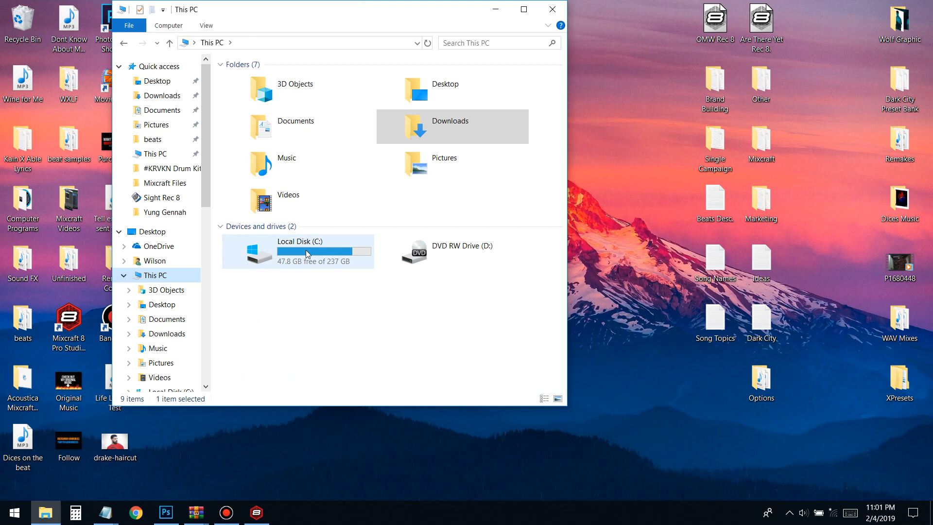
double_click(305, 250)
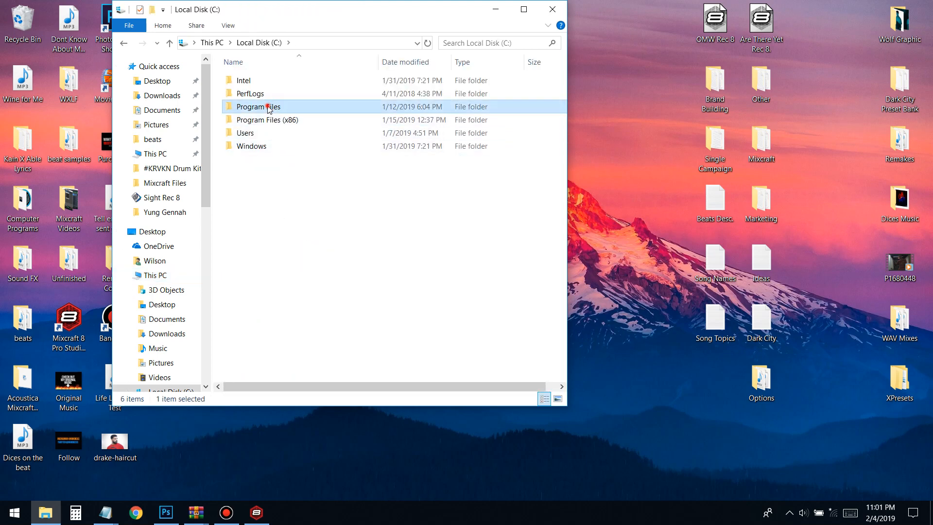
double_click(257, 106)
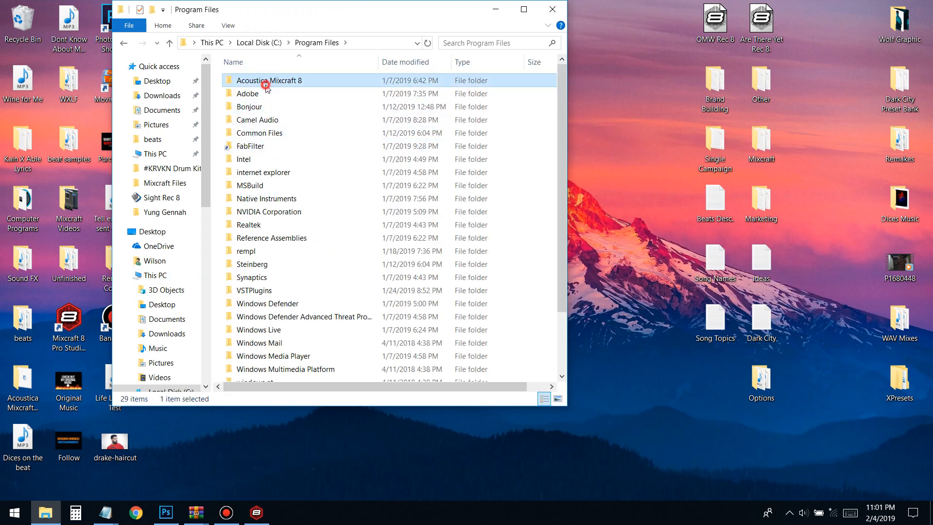
double_click(269, 80)
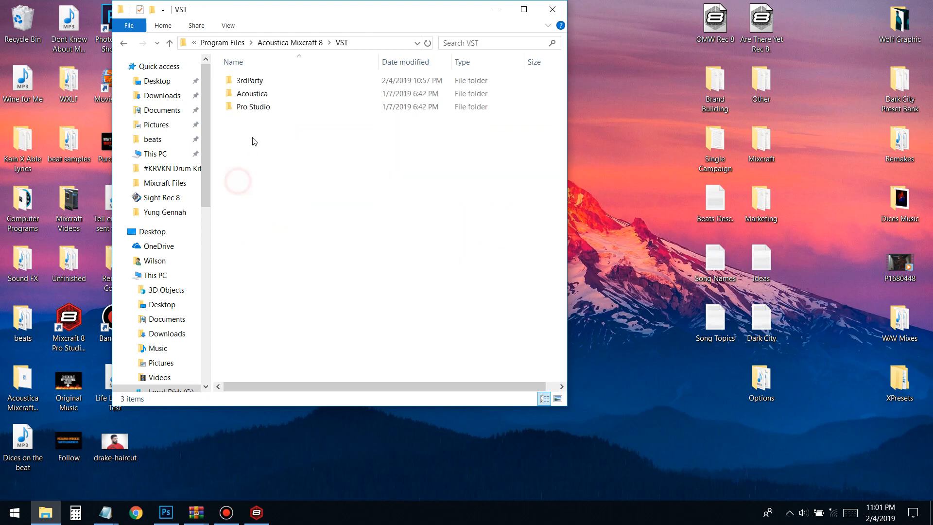
- Open the VST\3rdParty folder, returning to VST once and reopening it
double_click(249, 81)
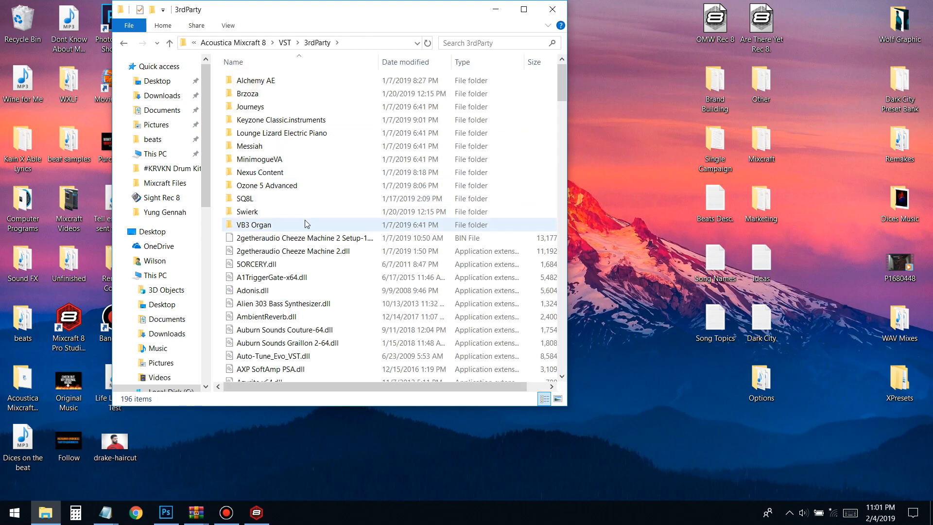
click(169, 42)
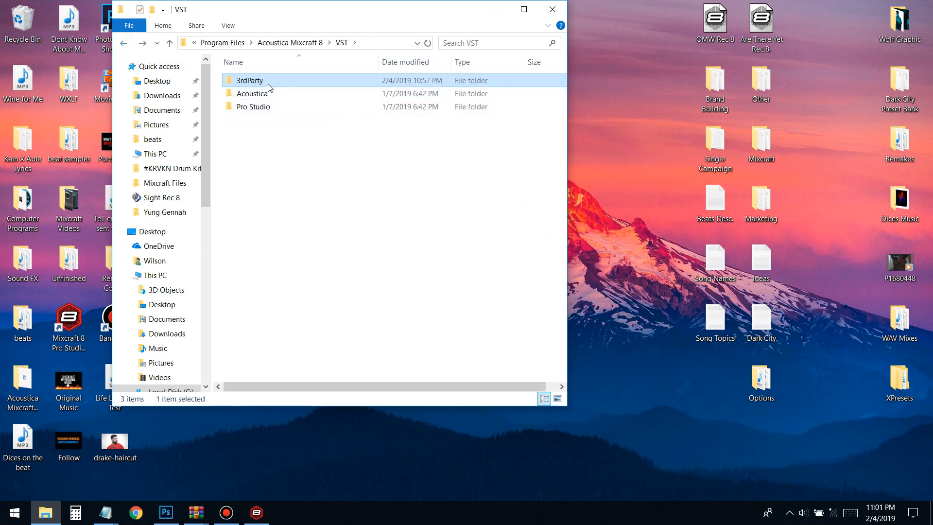
double_click(247, 80)
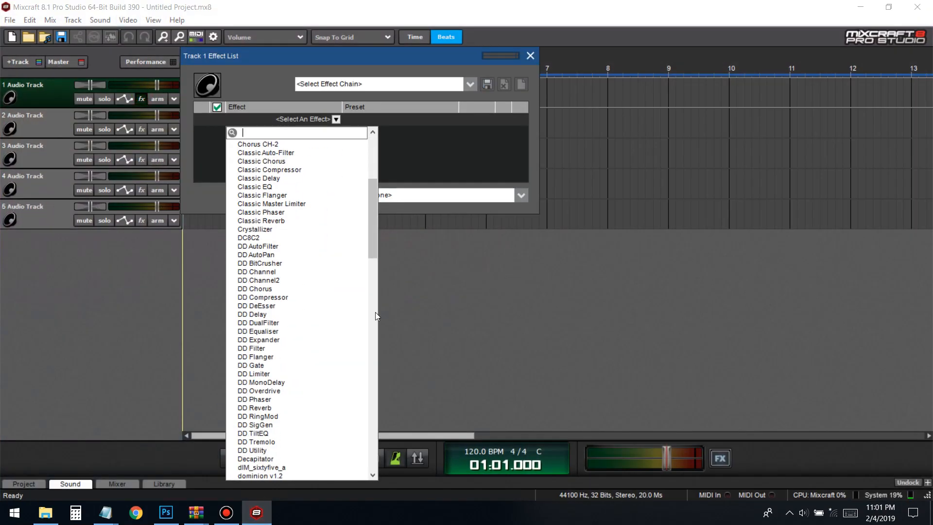
- Scroll through Track 1's effect list looking for ModernLostAngel
scroll(down, 3)
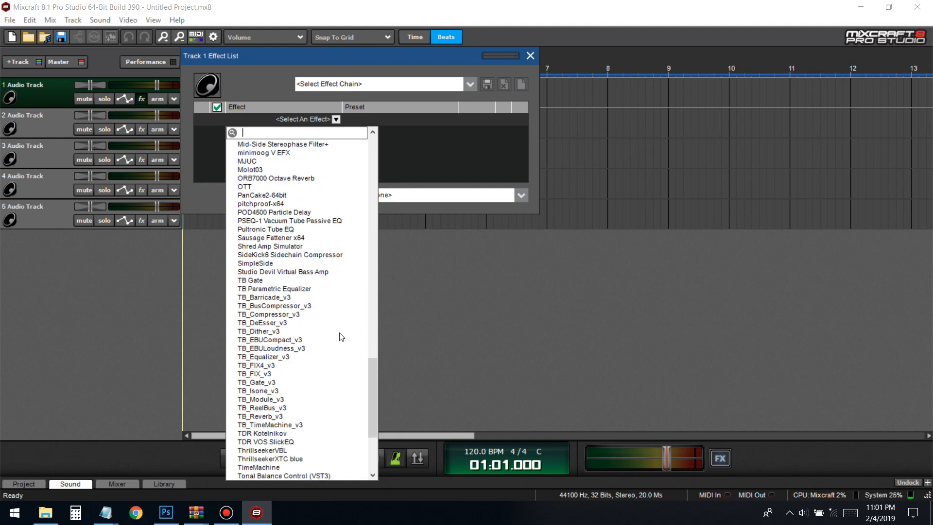
scroll(up, 3)
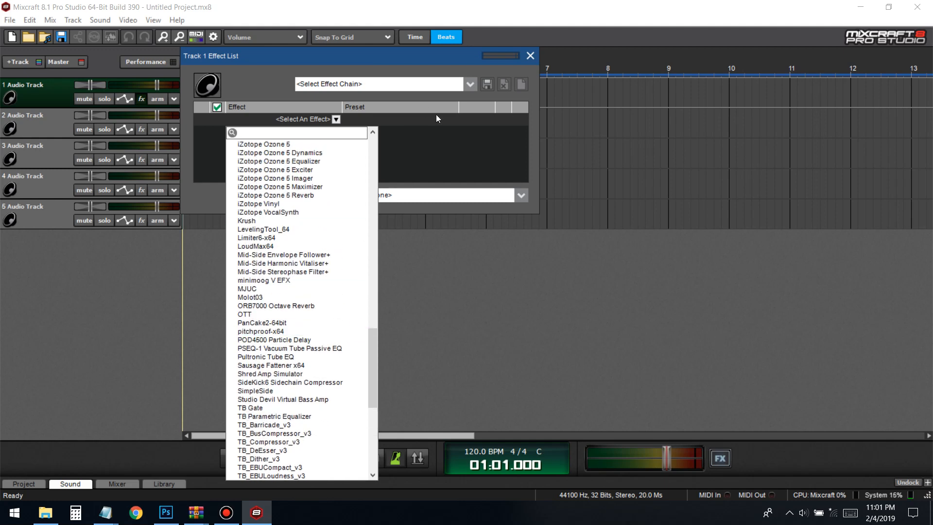
- Close Mixcraft and relaunch it from the Mixcraft 8 desktop shortcut
click(528, 56)
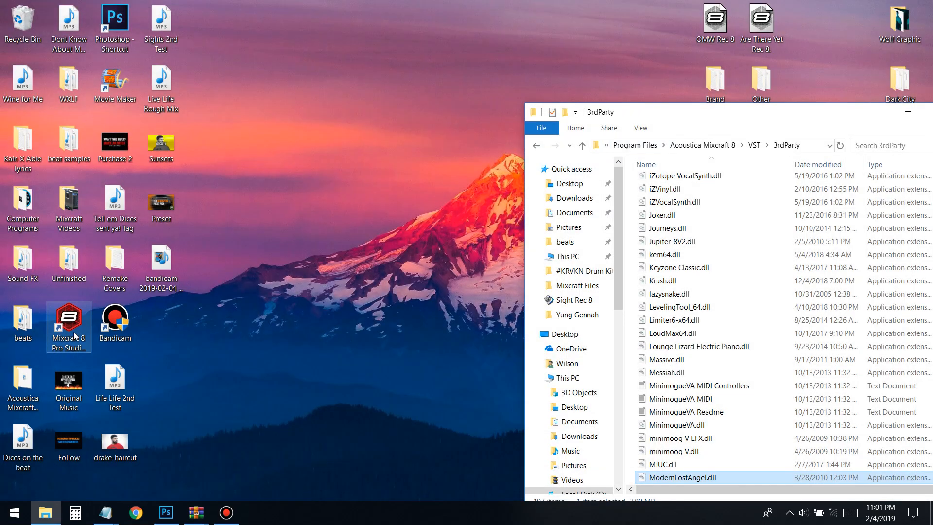
mouse_move(904, 122)
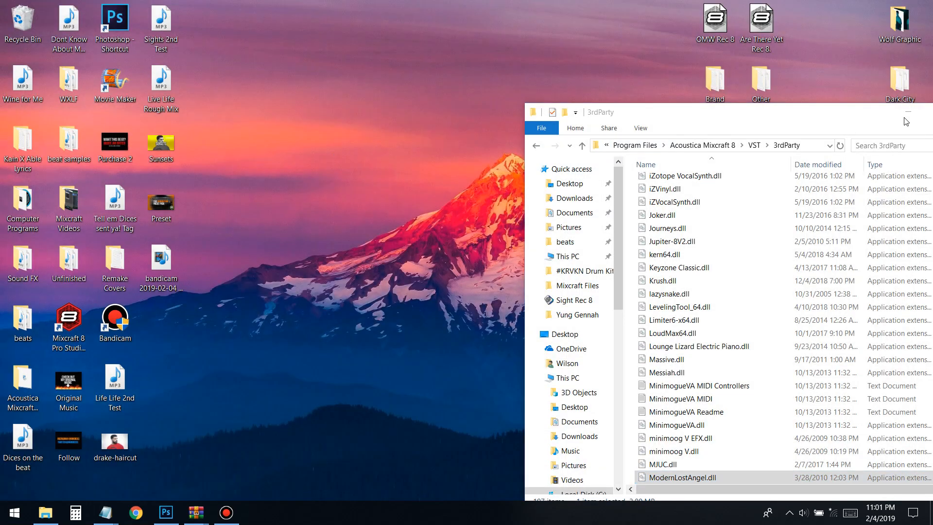
double_click(68, 310)
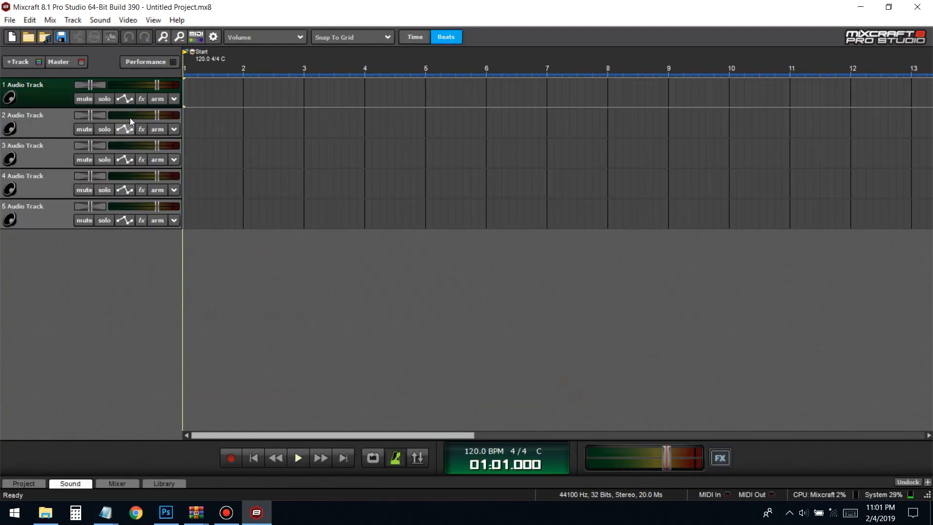
- Open Track 1's fx list to add the ModernLostAngel compressor
click(141, 98)
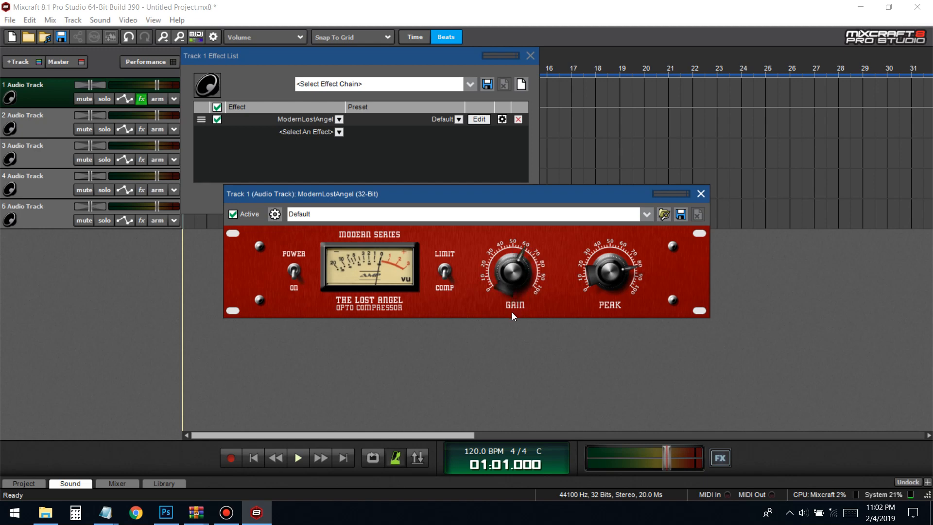
mouse_move(536, 310)
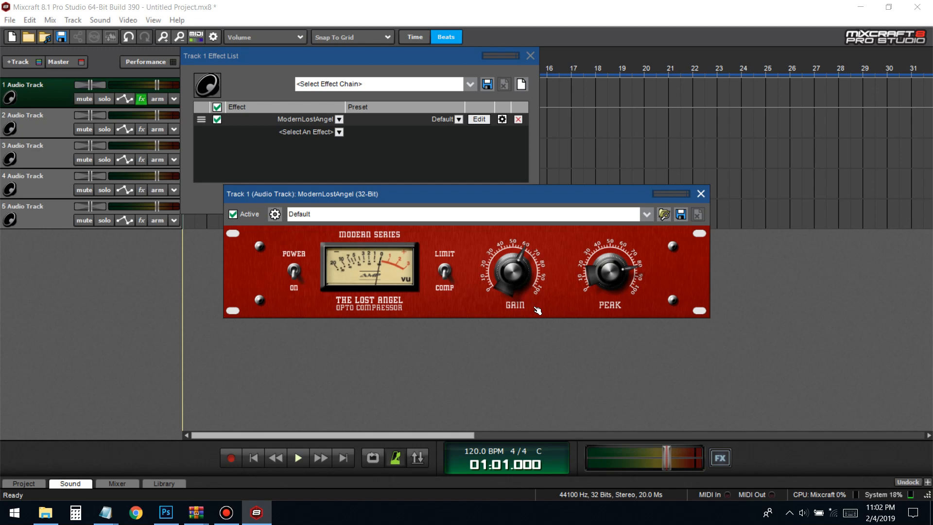
mouse_move(476, 297)
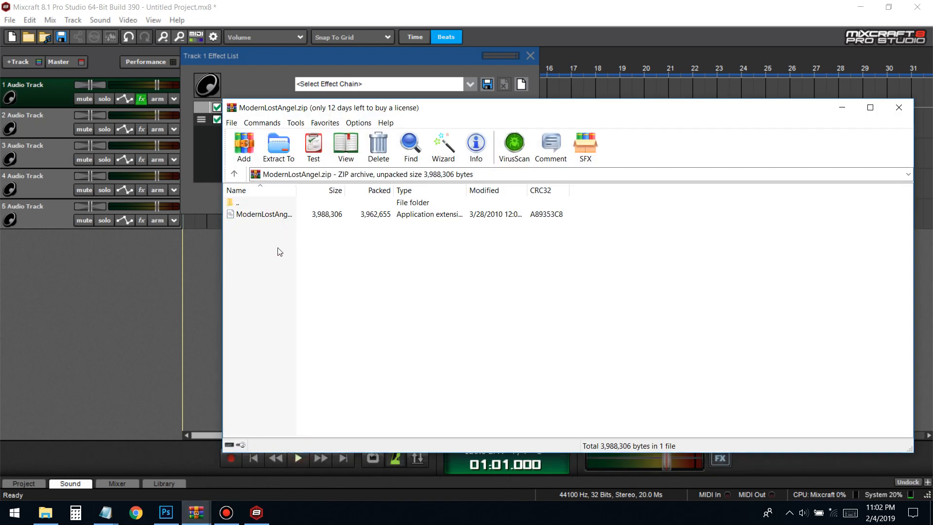
mouse_move(286, 264)
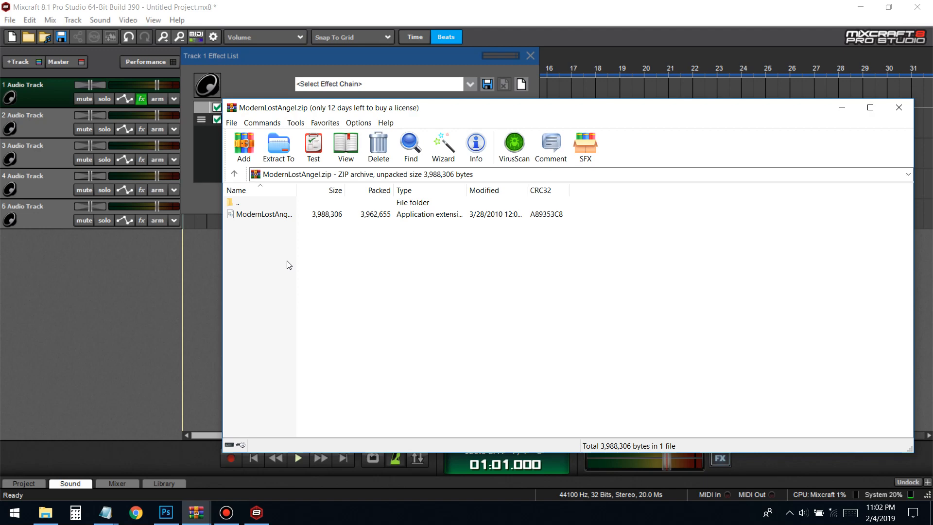
mouse_move(251, 246)
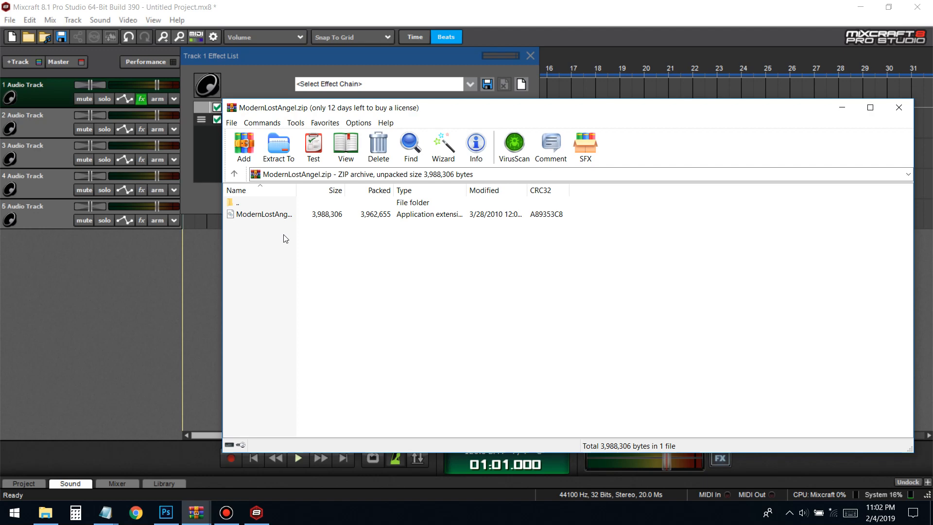
mouse_move(329, 275)
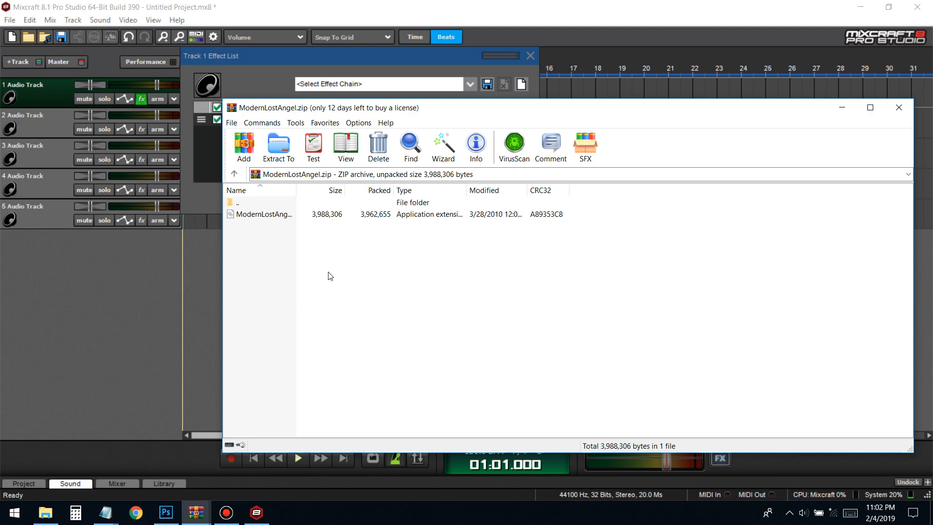
mouse_move(251, 218)
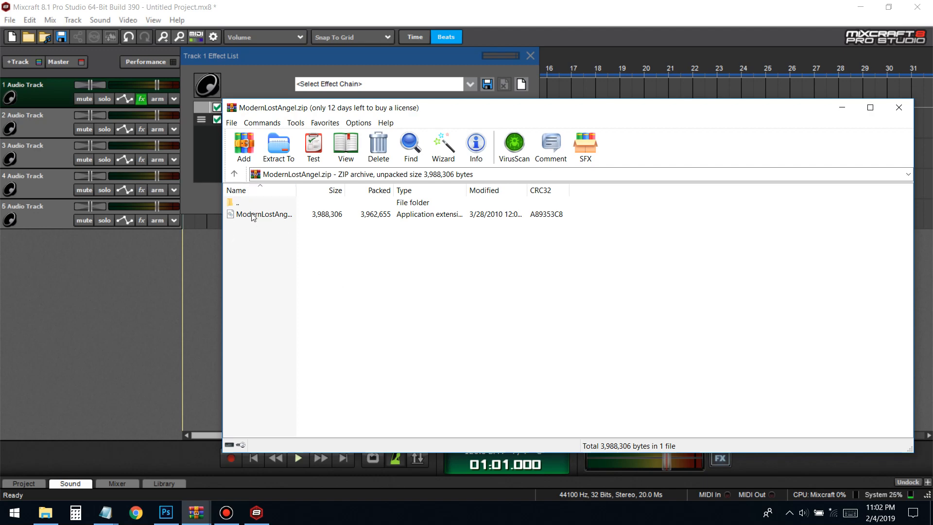
- Select the .dll in WinRAR's ModernLostAngel archive, then return to Mixcraft's Track 1 effects
click(265, 213)
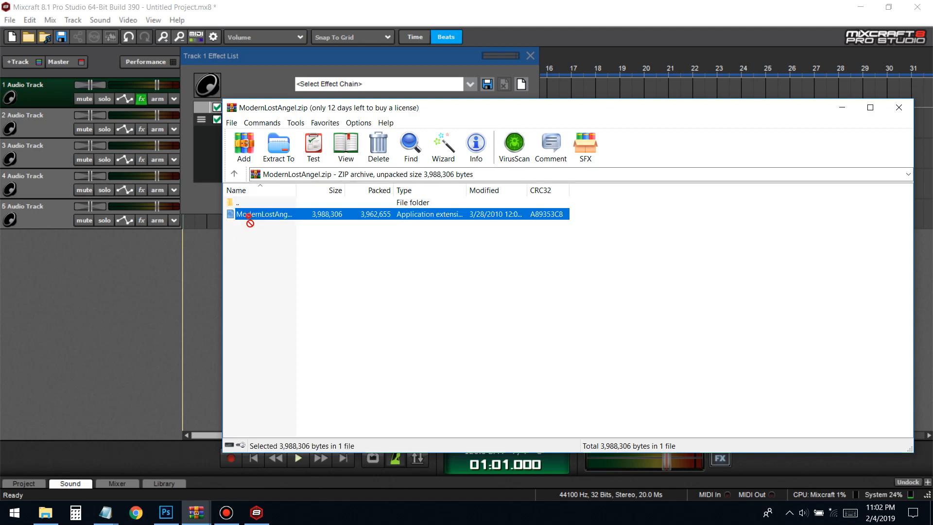
click(574, 238)
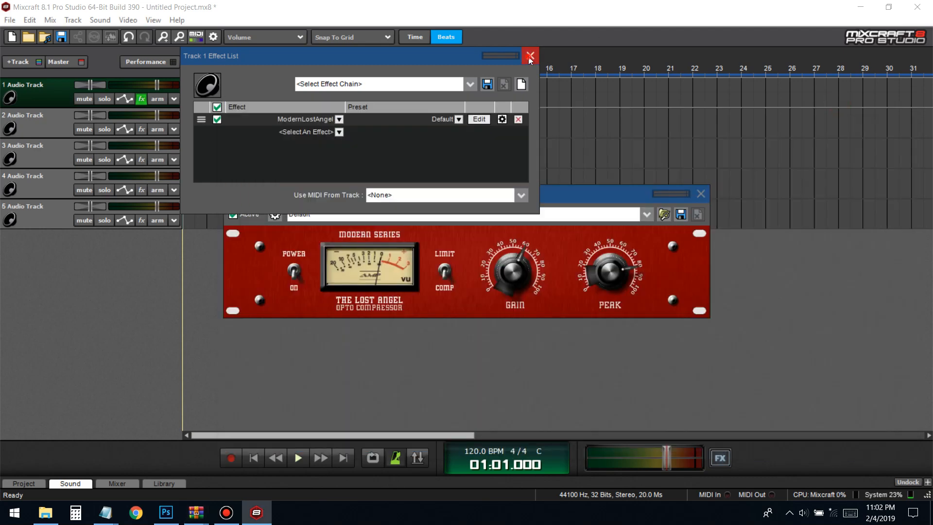
- Close the Track 1 Effect List along with the ModernLostAngel plugin window
click(529, 55)
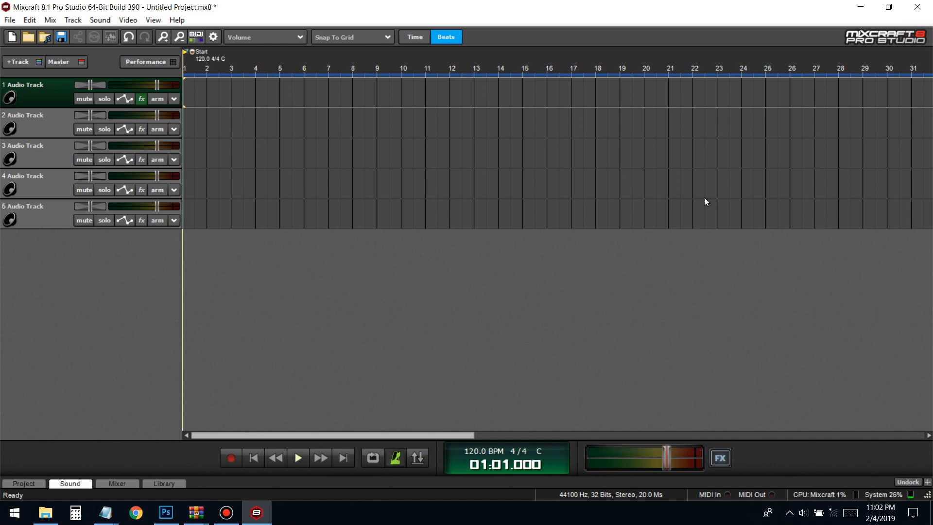
mouse_move(442, 188)
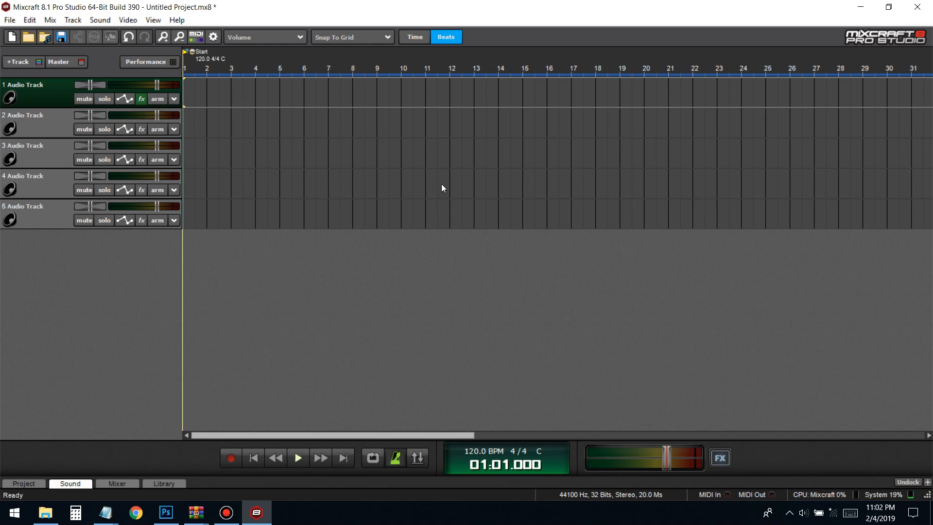
mouse_move(435, 169)
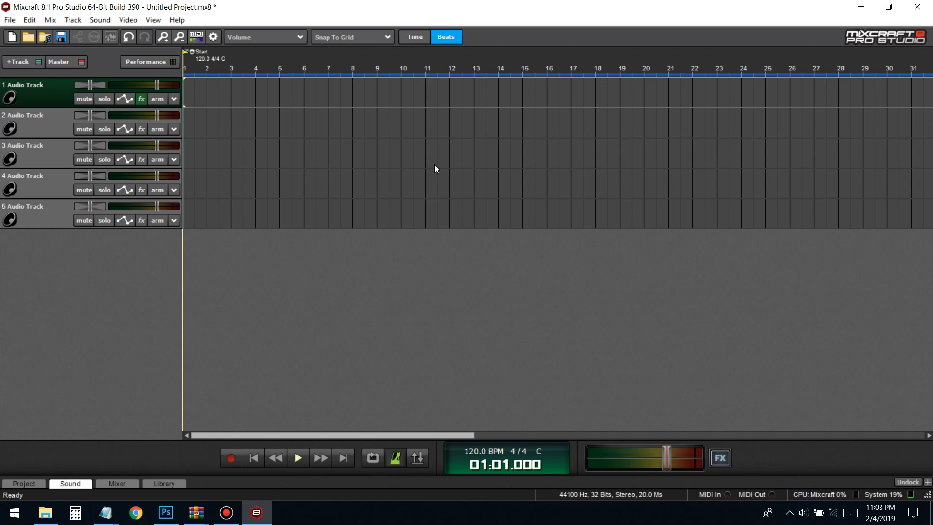
mouse_move(409, 204)
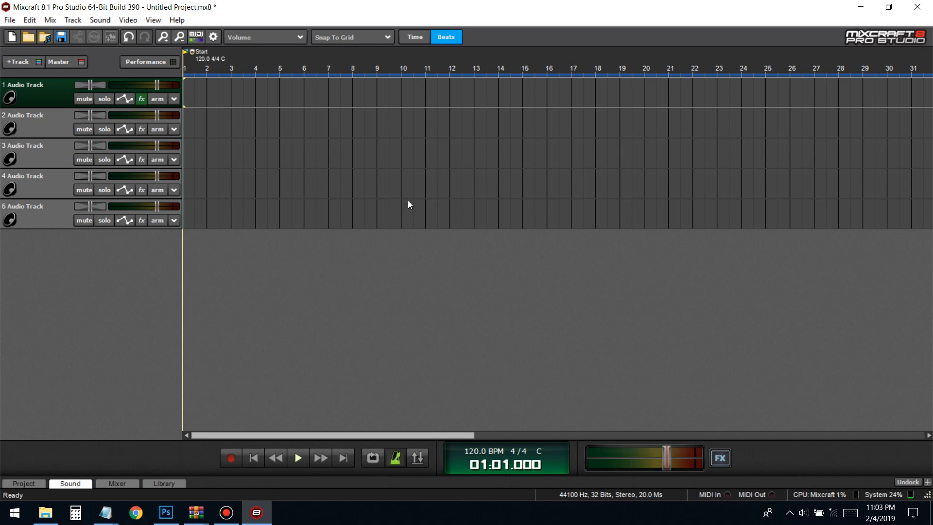
mouse_move(363, 303)
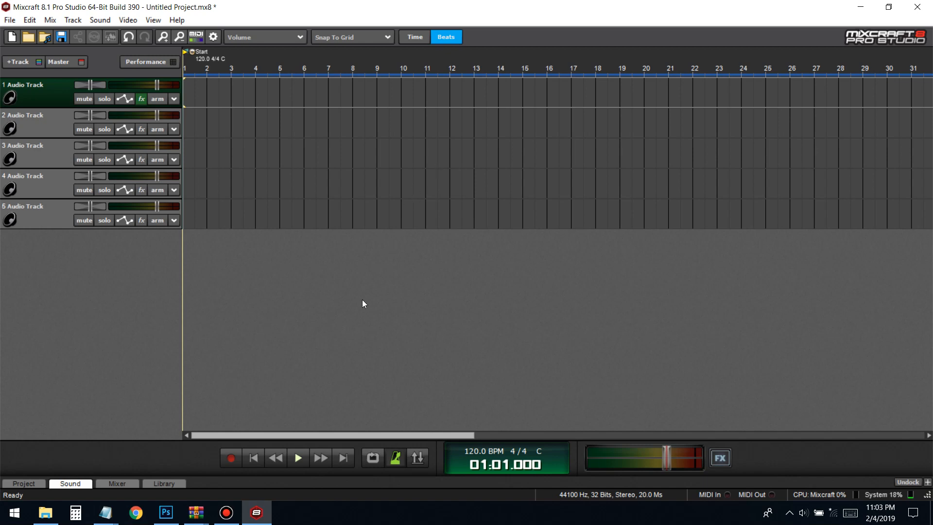